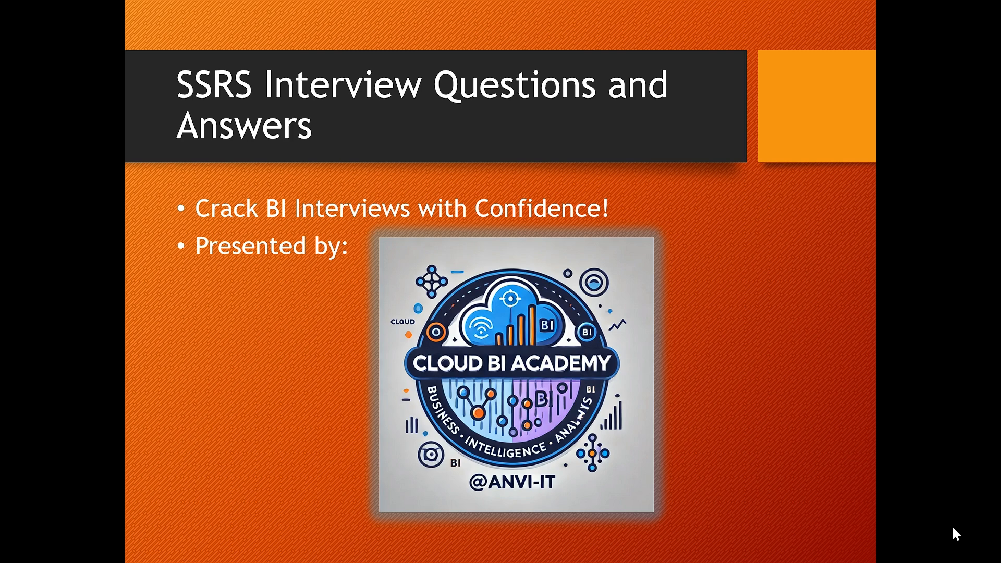
# - Advance the SSRS interview slideshow to its closing 'Next Steps' slide announcing the scenarios video
pyautogui.press('right')
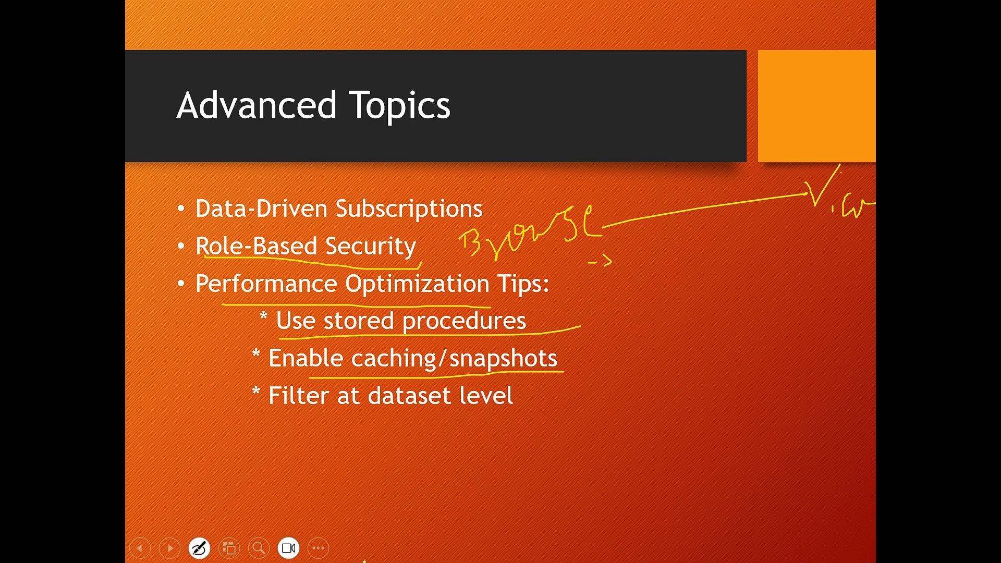
pyautogui.click(169, 548)
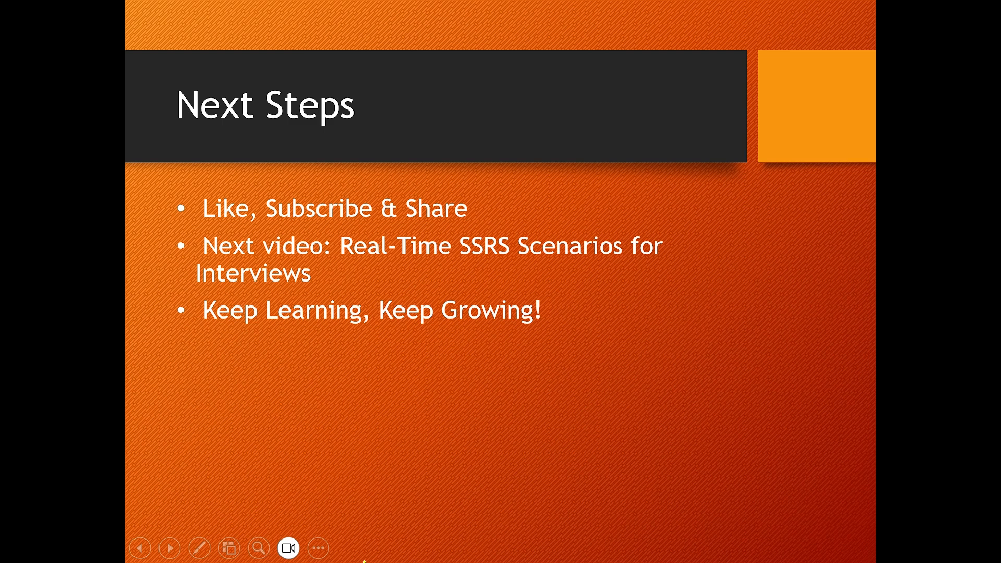